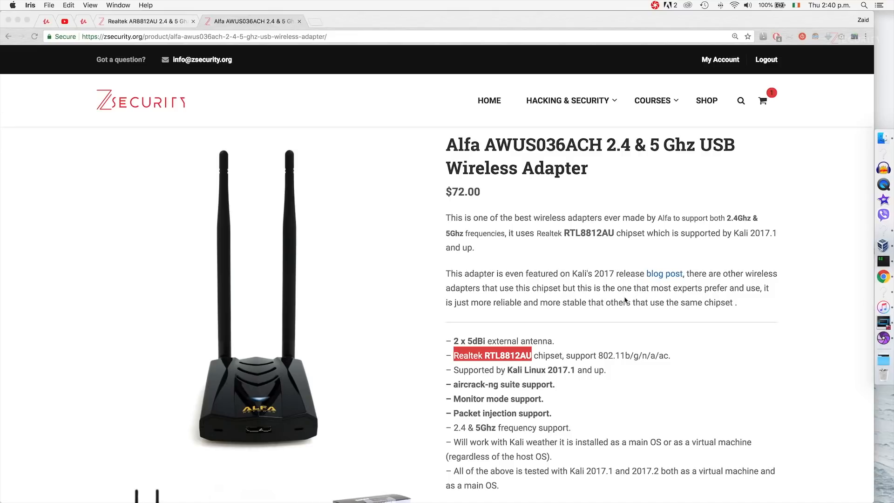
mouse_move(534, 183)
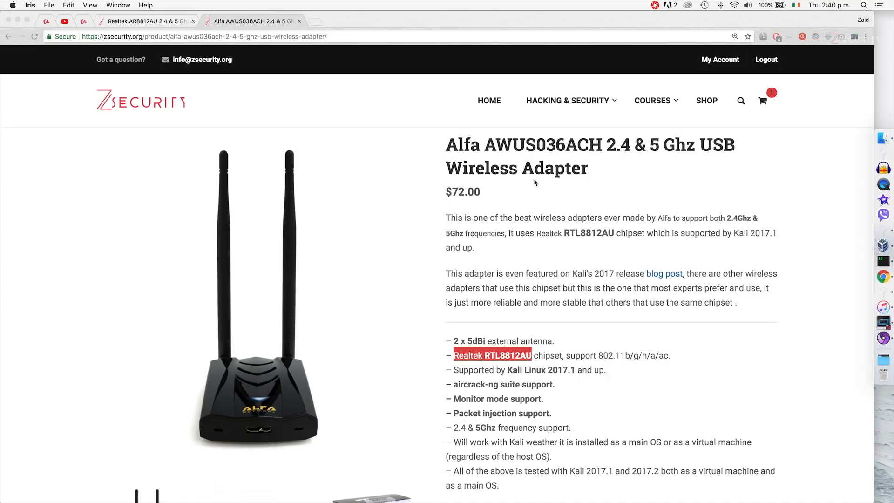
Highlight the Alfa AWUS036ACH name, then view the Realtek AR8812AU product page with the same RTL8812AU chipset
double_click(524, 145)
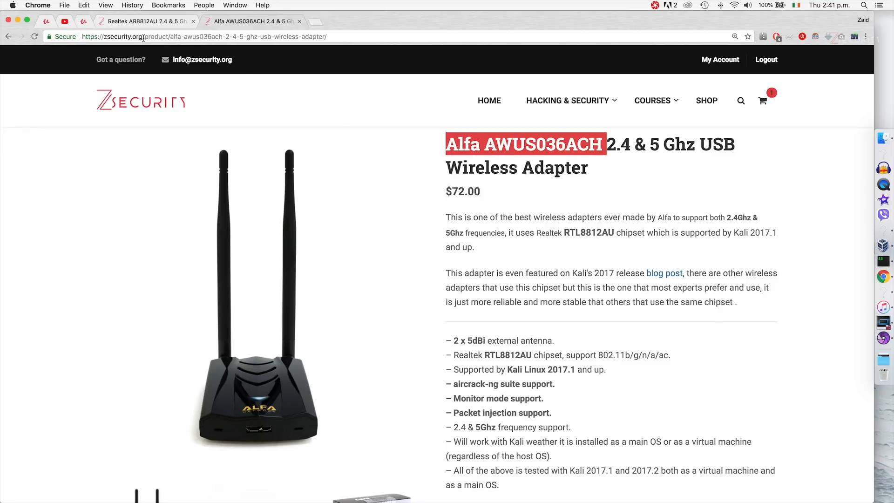
click(144, 21)
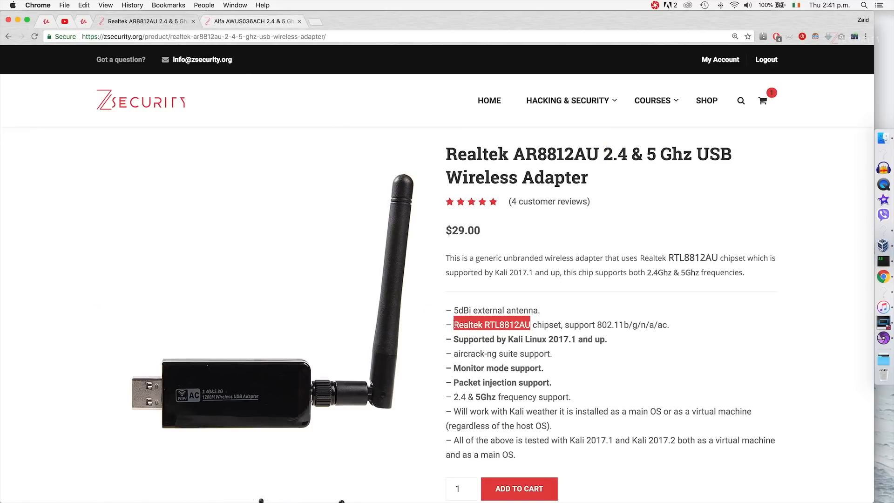
mouse_move(441, 321)
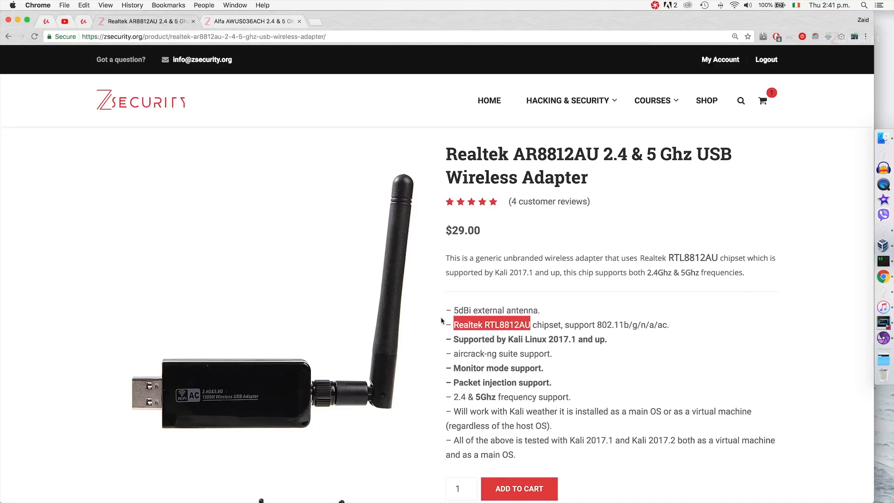
mouse_move(488, 364)
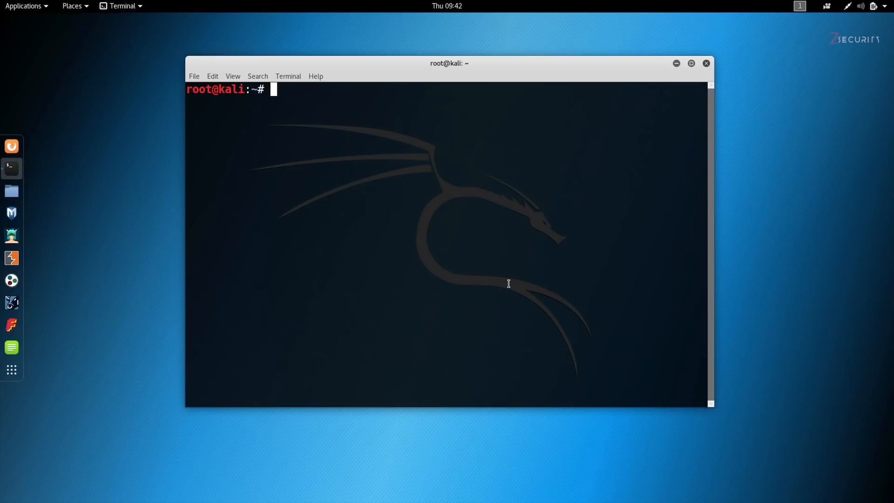
Refresh the package lists with apt-get update
text(apt-get)
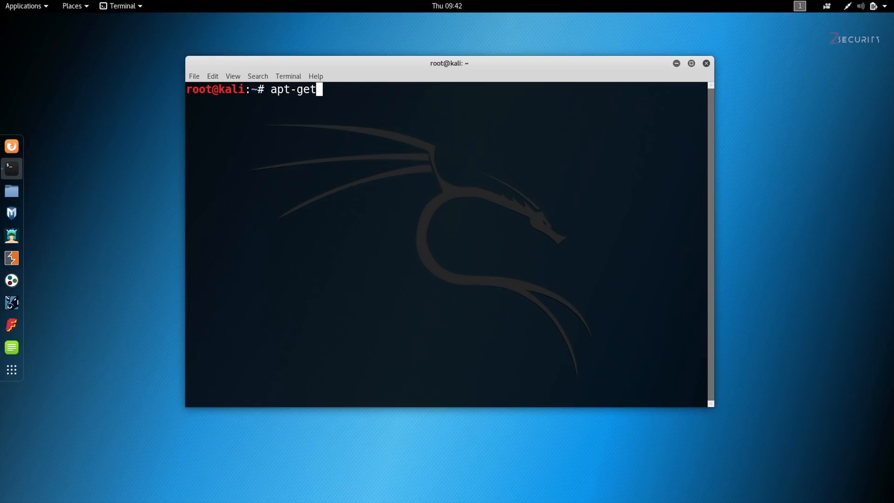
text(upda)
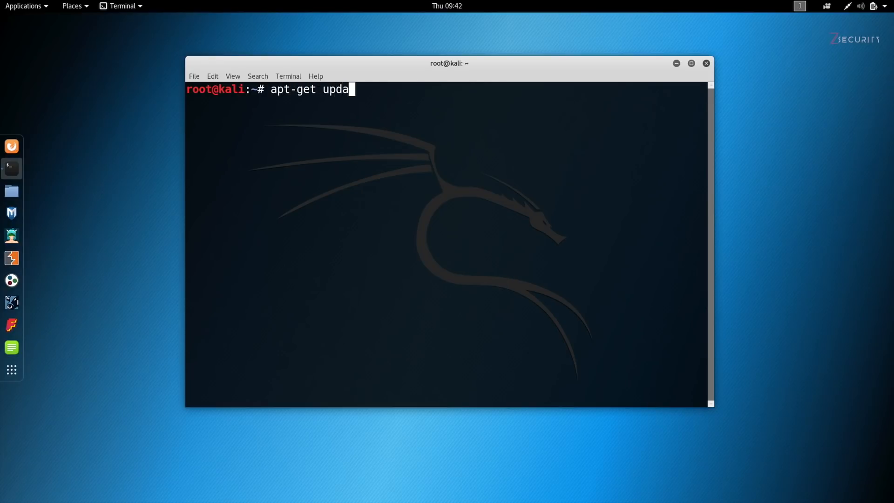
key(Return)
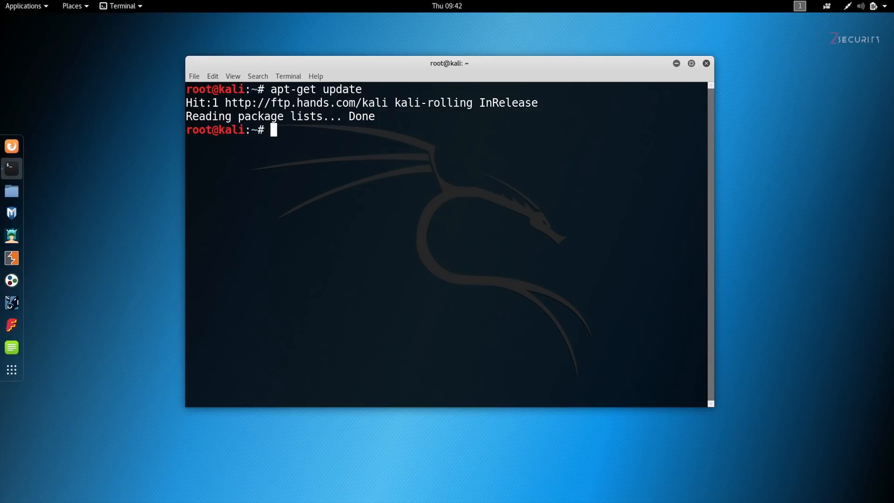
Prepare the command apt-get install realtek-rtl88xxau-dkms at the prompt and highlight the package name
text(apt-get insta)
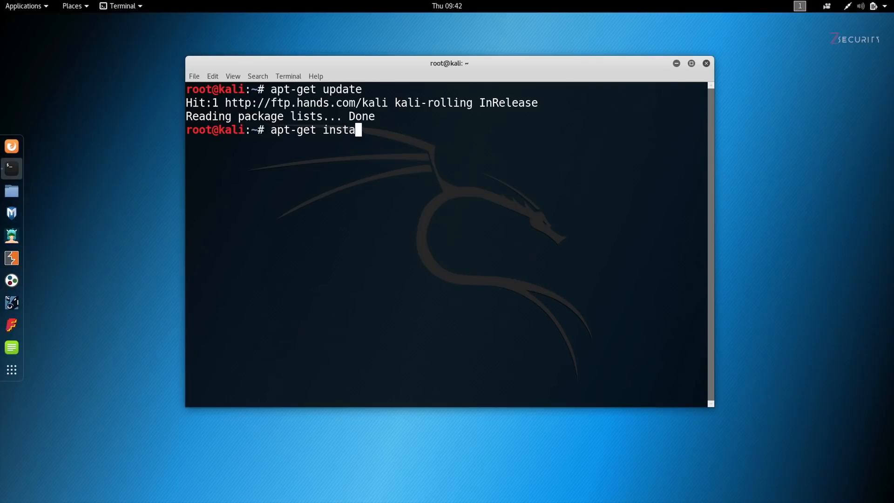
text(ll realte)
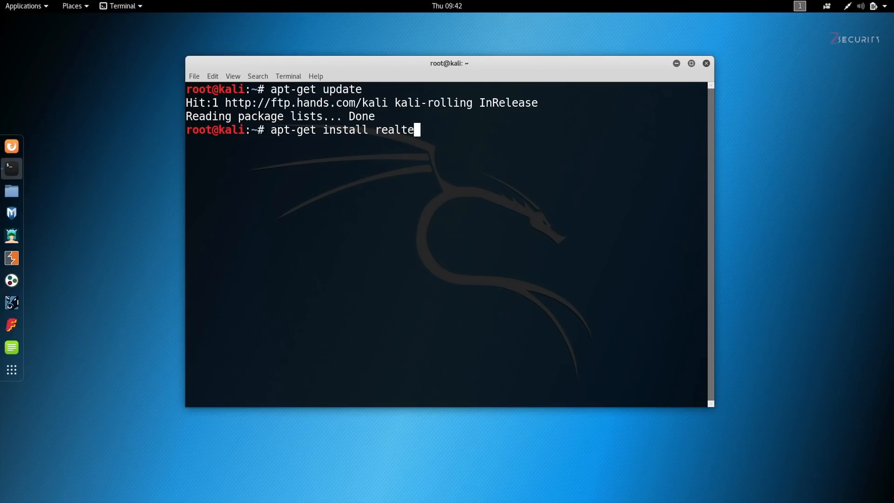
text(k-rtl88)
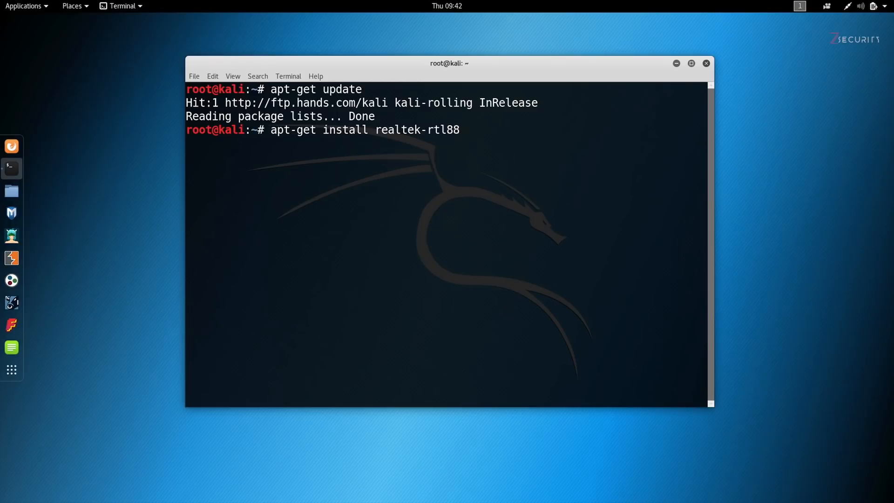
text(xxau-dkms)
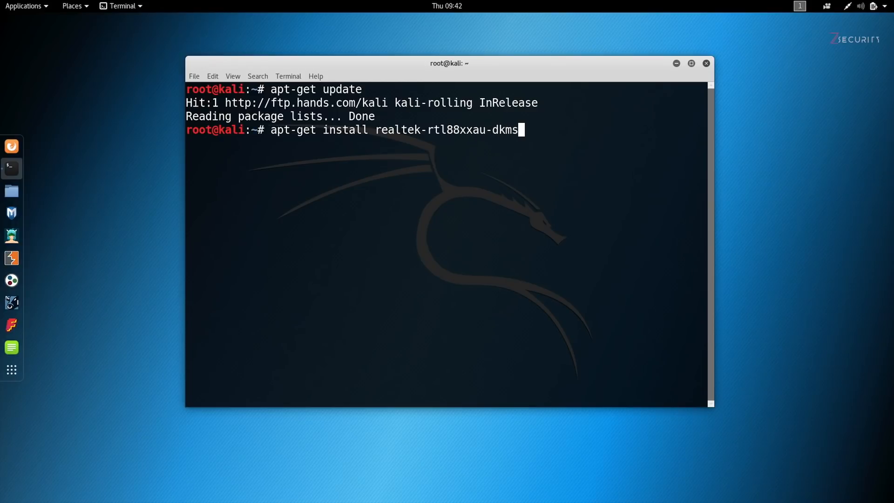
double_click(293, 130)
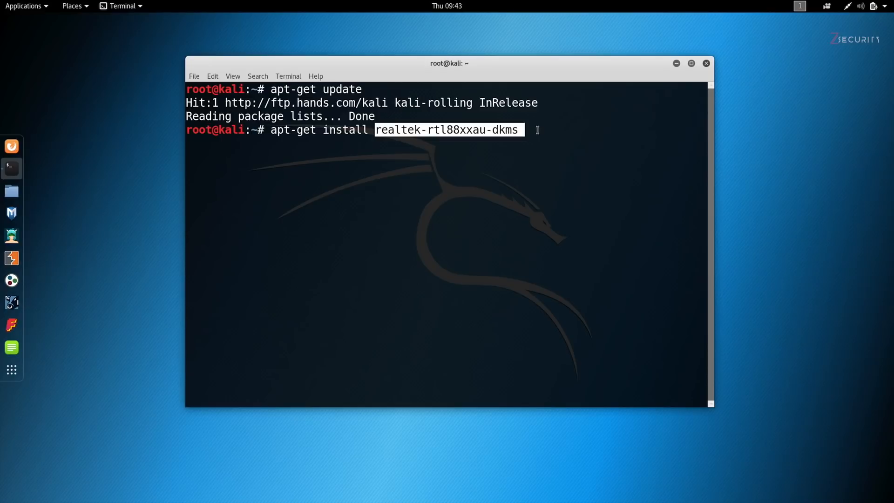
Run the realtek-rtl88xxau-dkms install, retrying after the dpkg lock error until DKMS completes
key(Return)
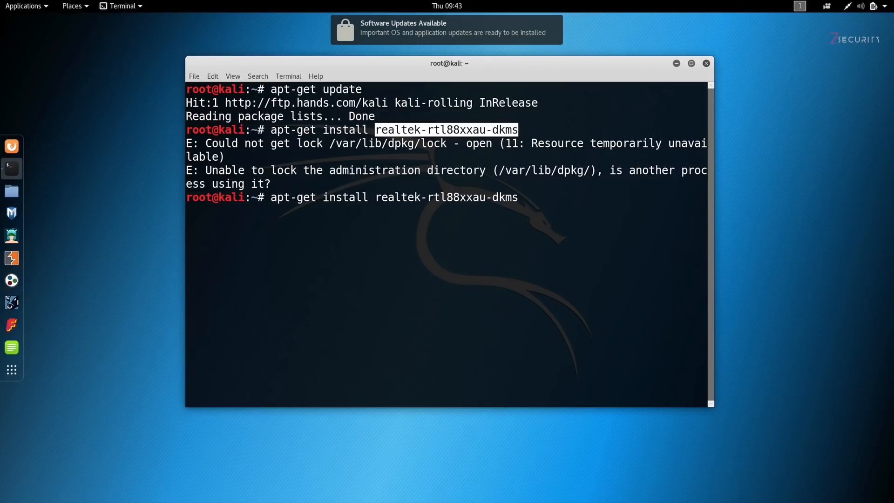
key(Return)
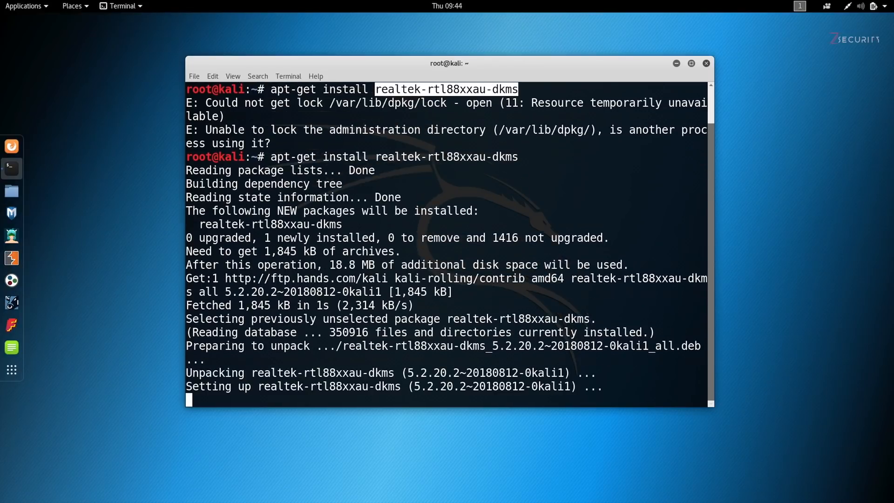
scroll(down, 3)
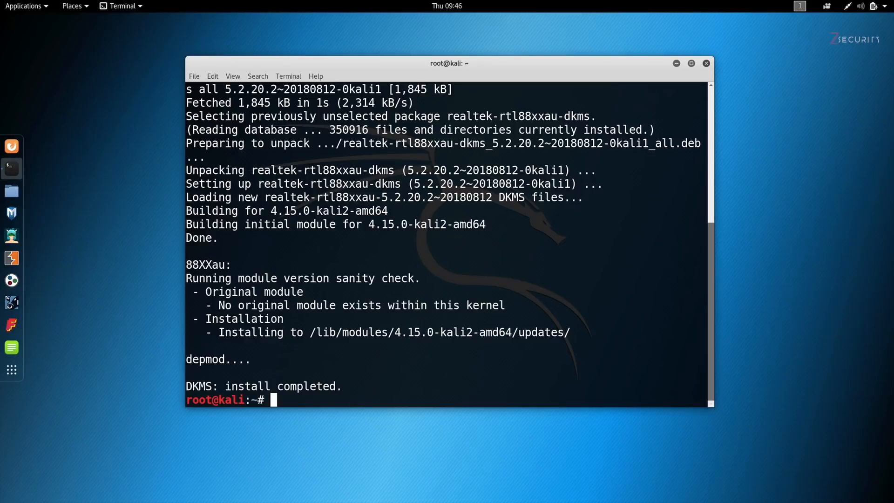
text(powe)
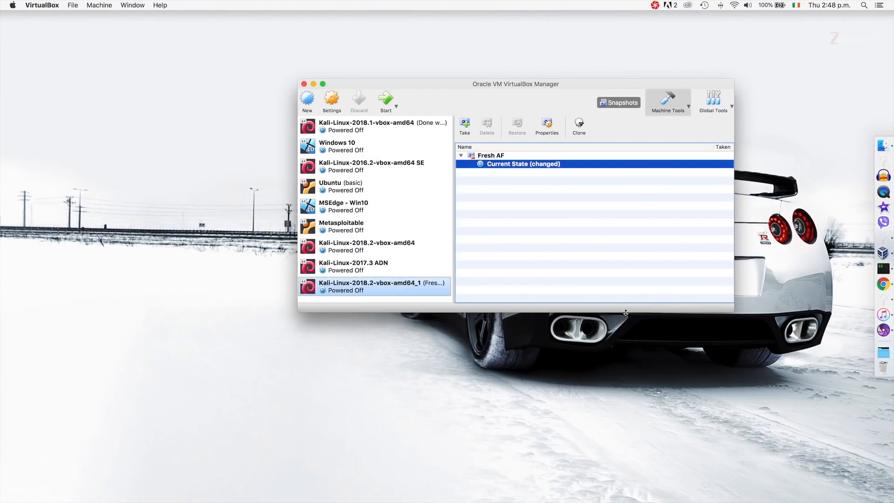
mouse_move(354, 309)
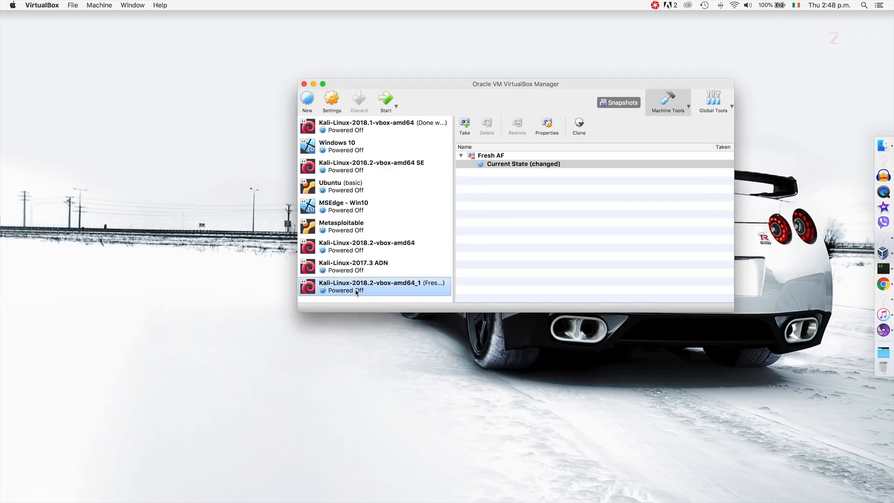
mouse_move(332, 102)
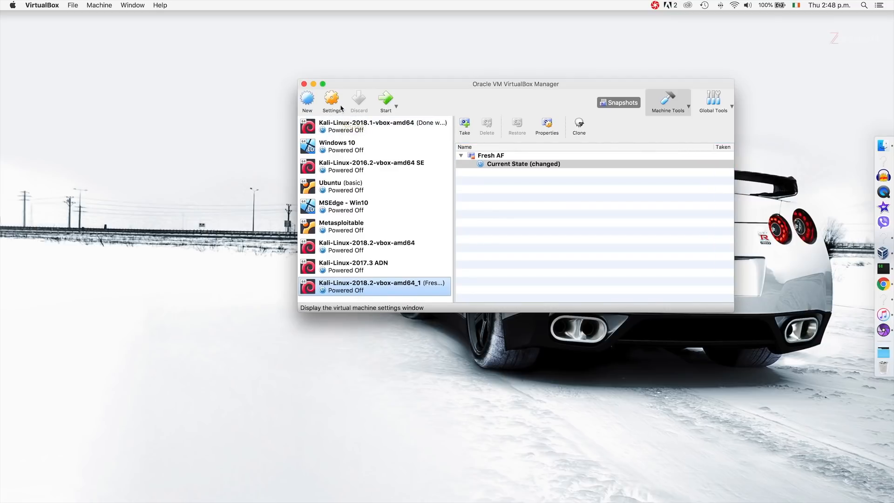
View the Kali VM's USB port settings and list the host USB devices available to attach
click(331, 100)
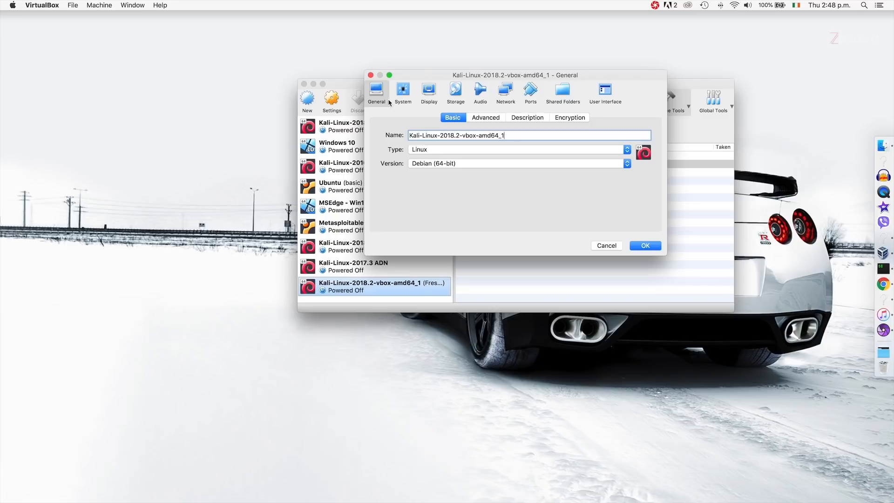
click(530, 91)
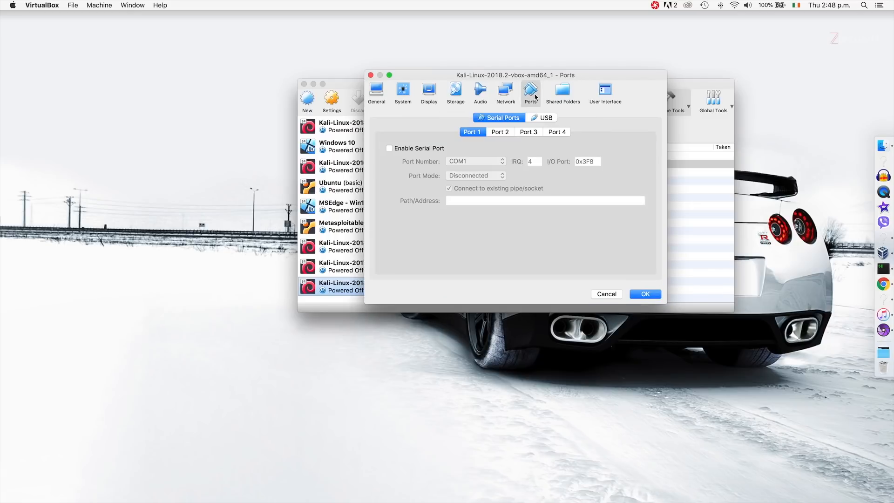
click(545, 117)
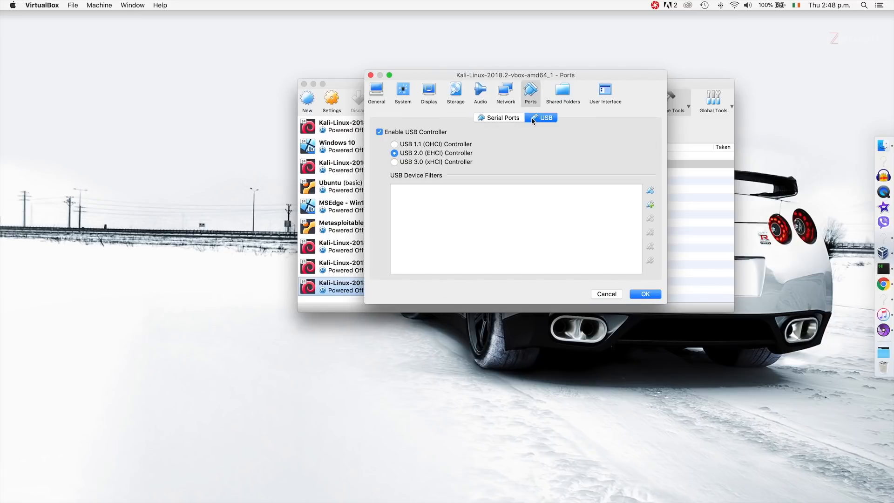
mouse_move(652, 207)
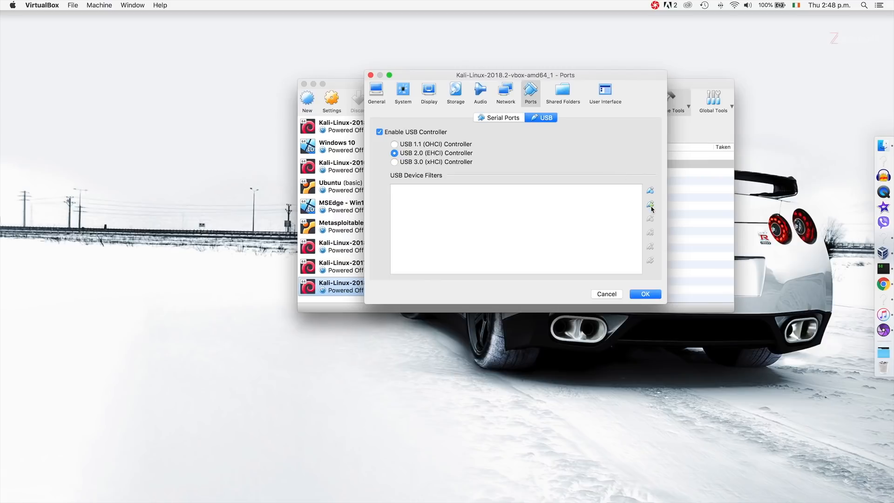
click(649, 204)
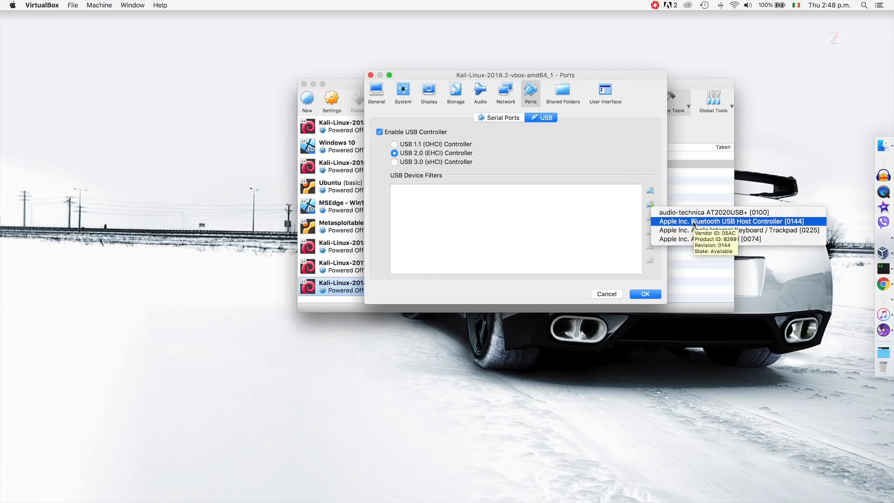
mouse_move(706, 212)
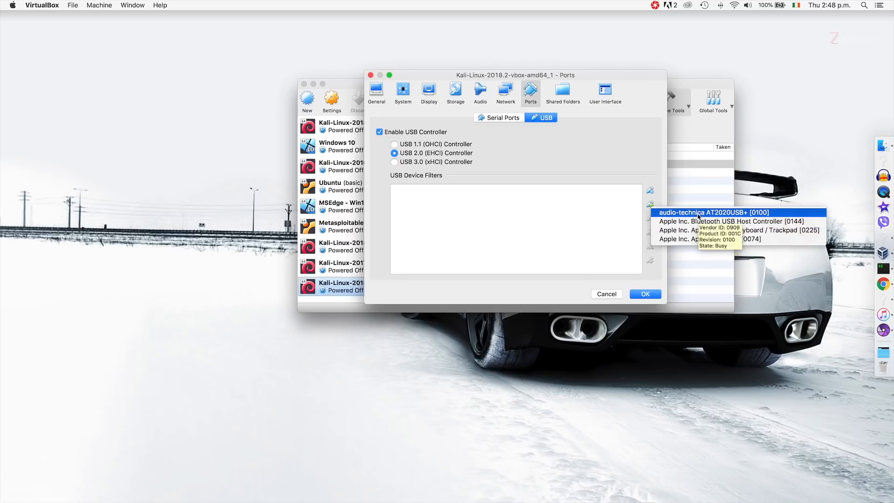
mouse_move(683, 246)
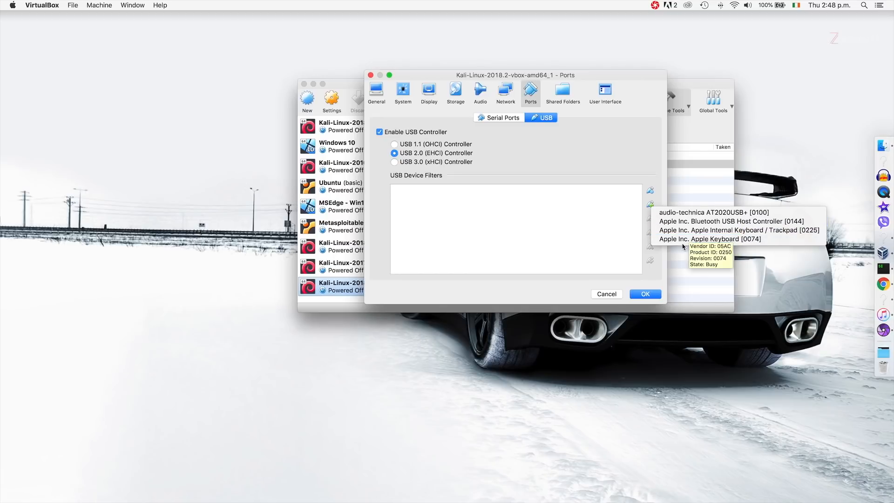
mouse_move(724, 222)
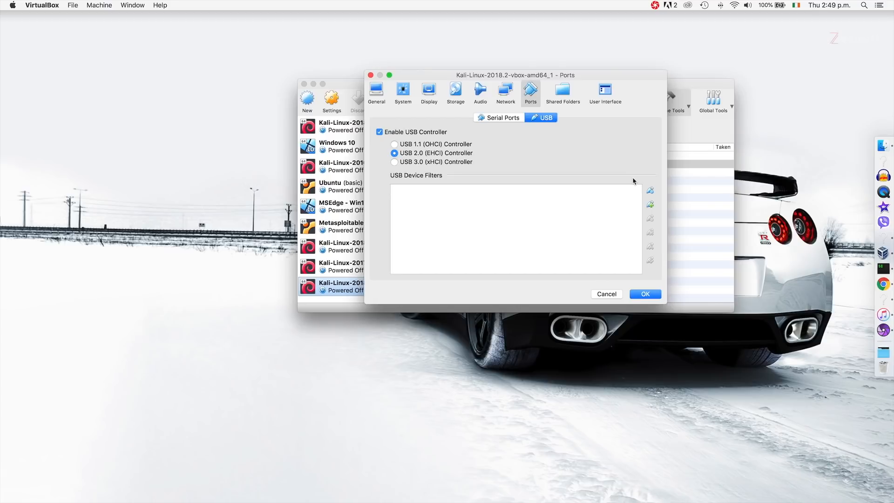
mouse_move(489, 184)
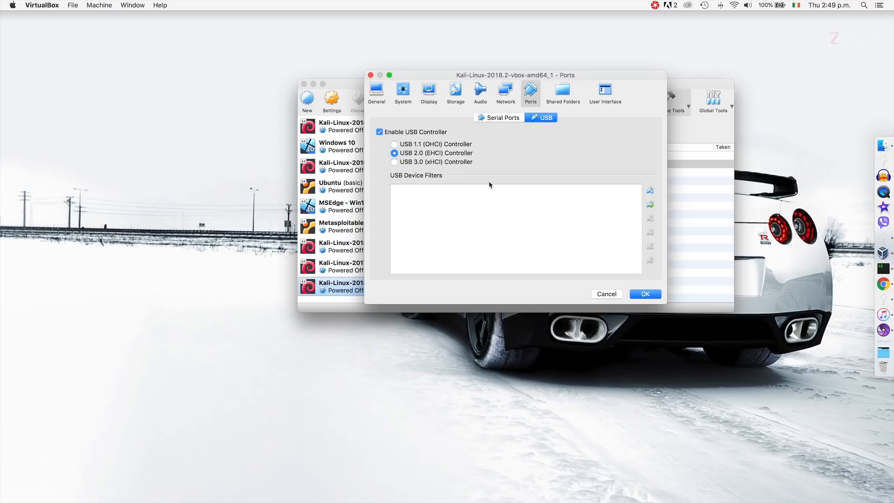
Enable the USB 3.0 (xHCI) controller, add a Realtek 802.11n NIC filter, and save the VM settings
click(394, 162)
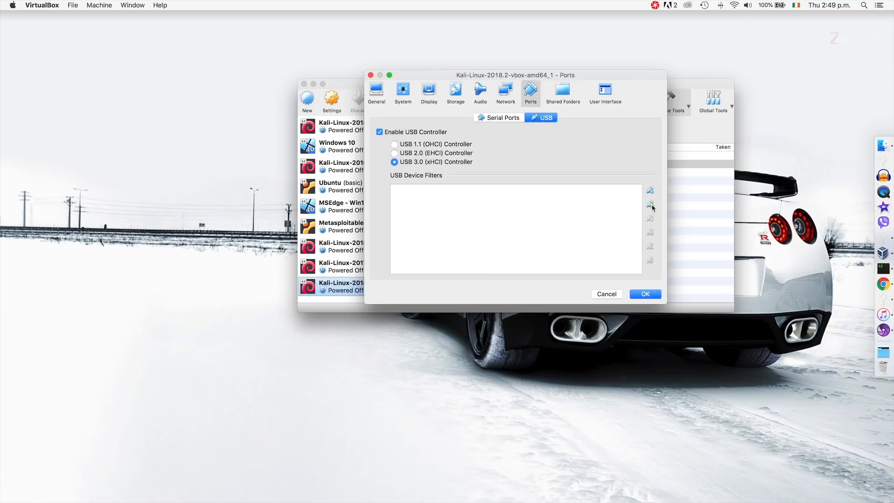
click(649, 204)
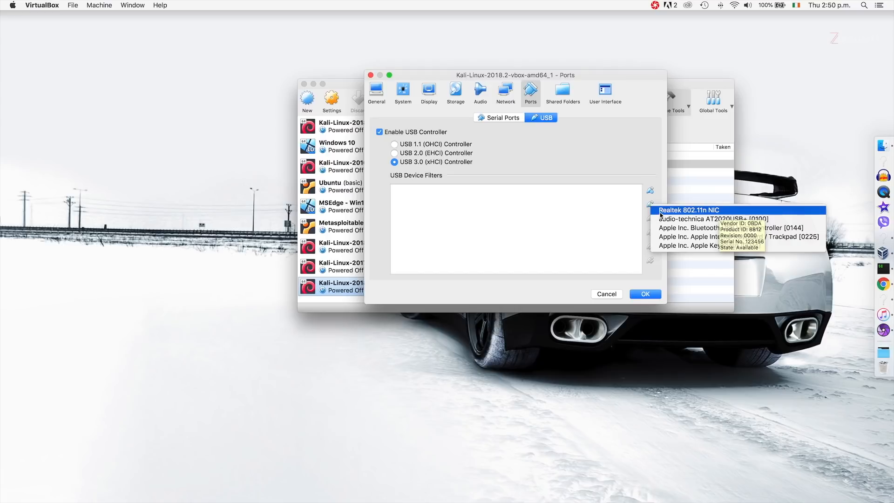
mouse_move(684, 218)
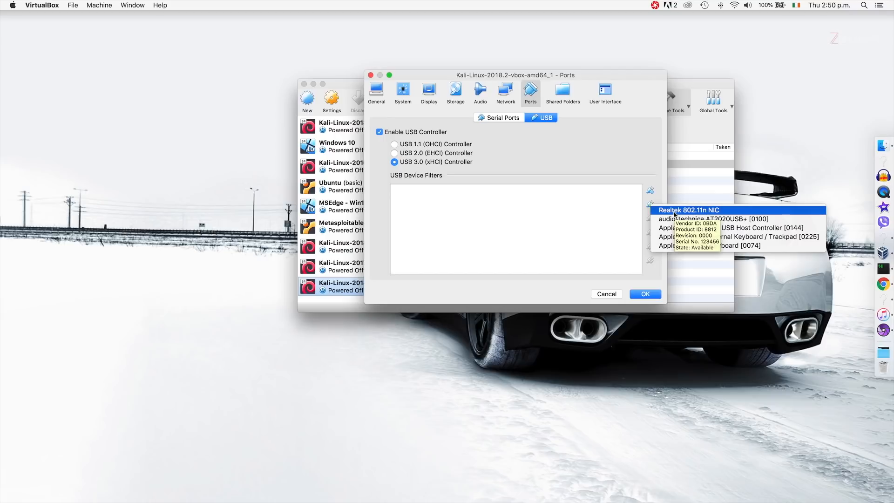
click(687, 209)
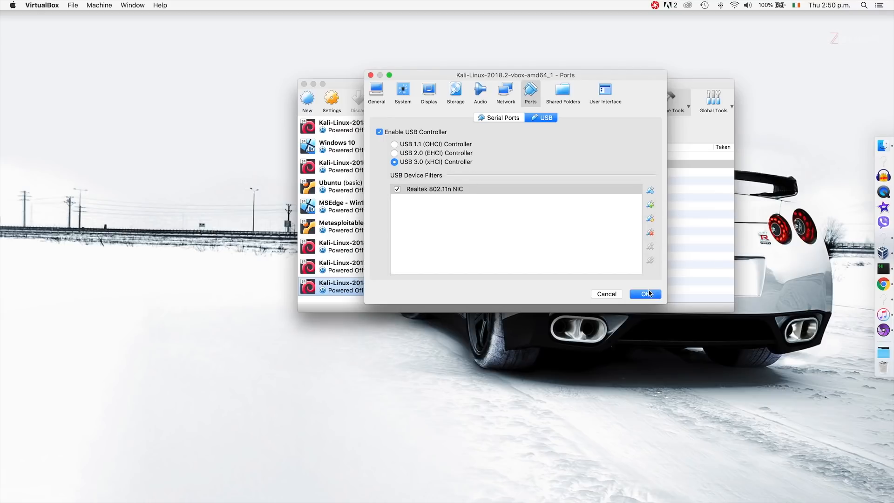
click(644, 294)
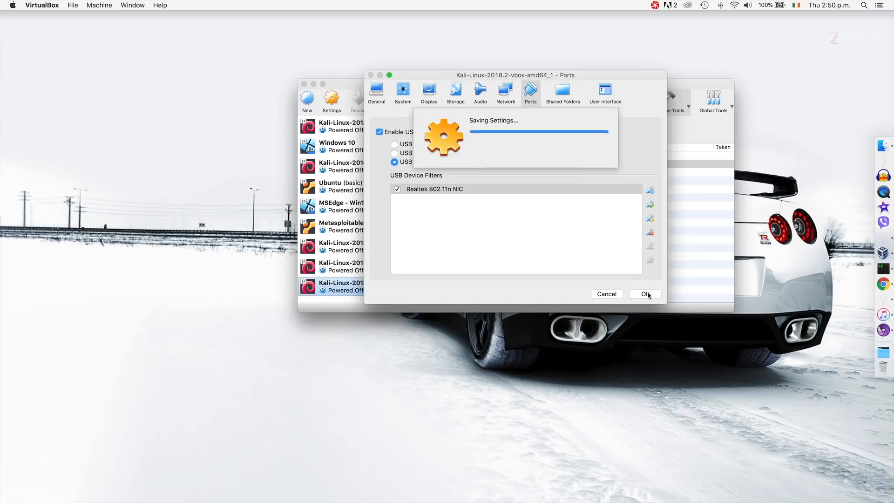
click(644, 293)
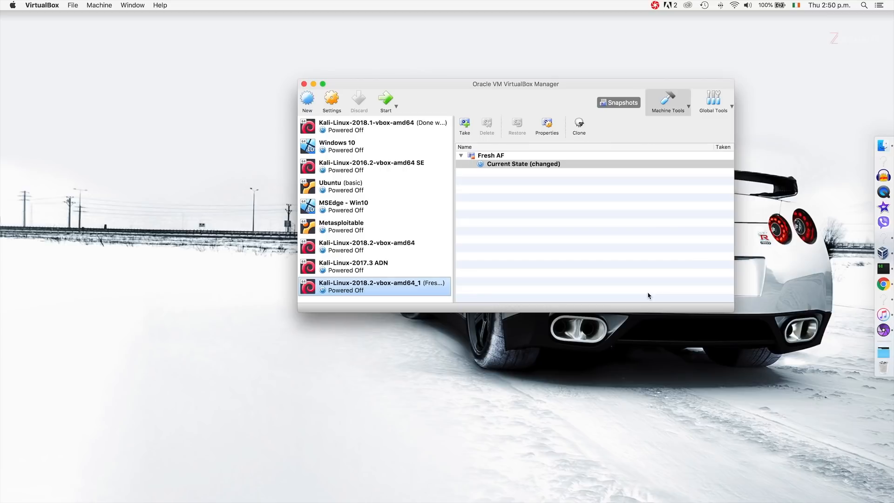
mouse_move(386, 100)
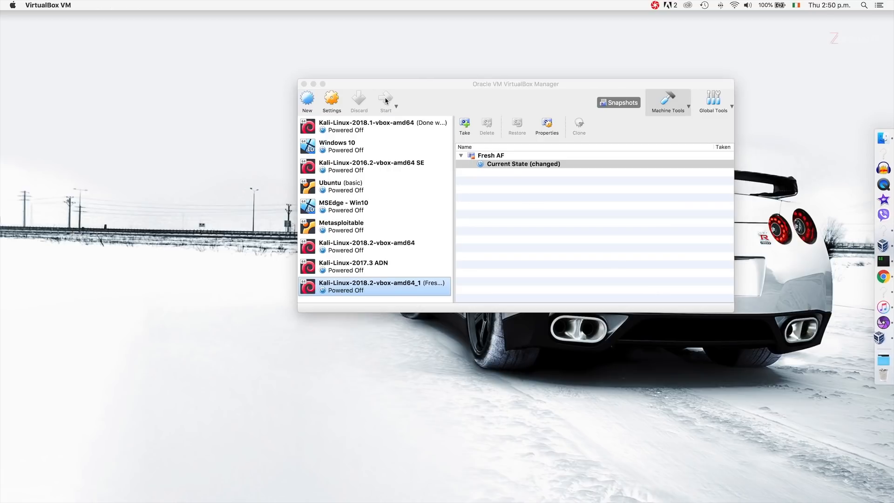
Start the Kali VM, boot the default Kali GNU/Linux entry and log in as root
click(385, 97)
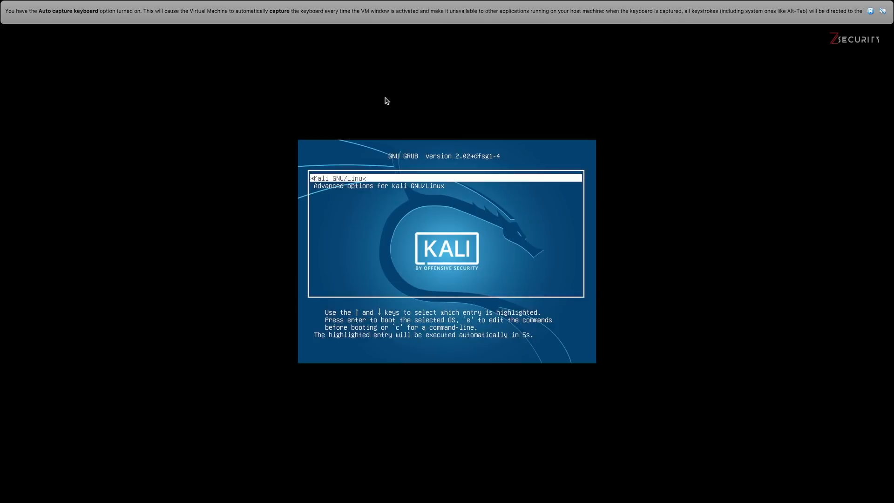
key(Return)
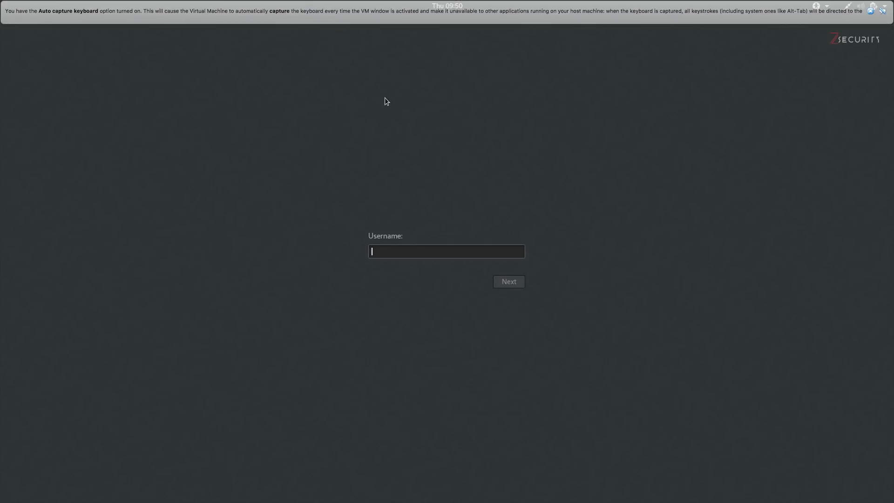
text(root)
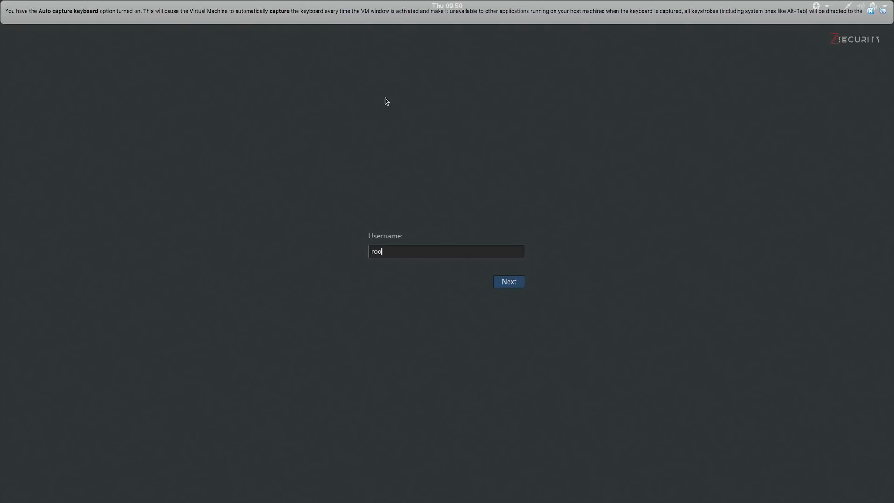
click(507, 281)
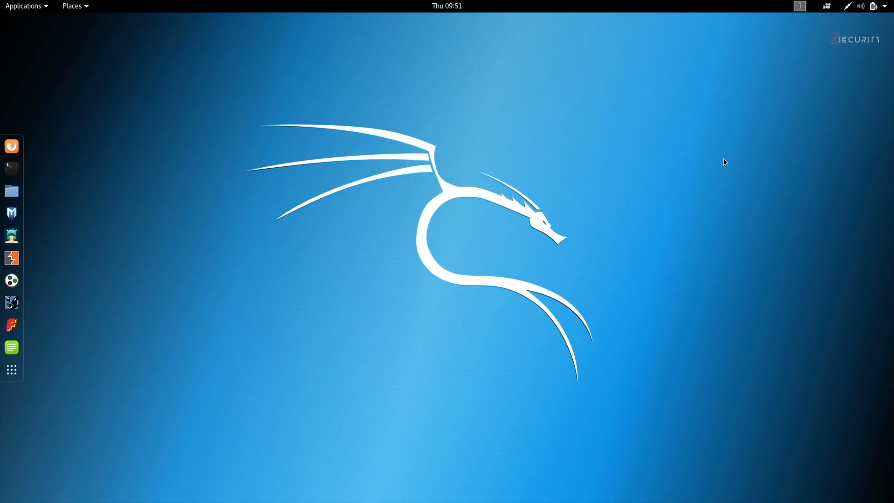
mouse_move(82, 217)
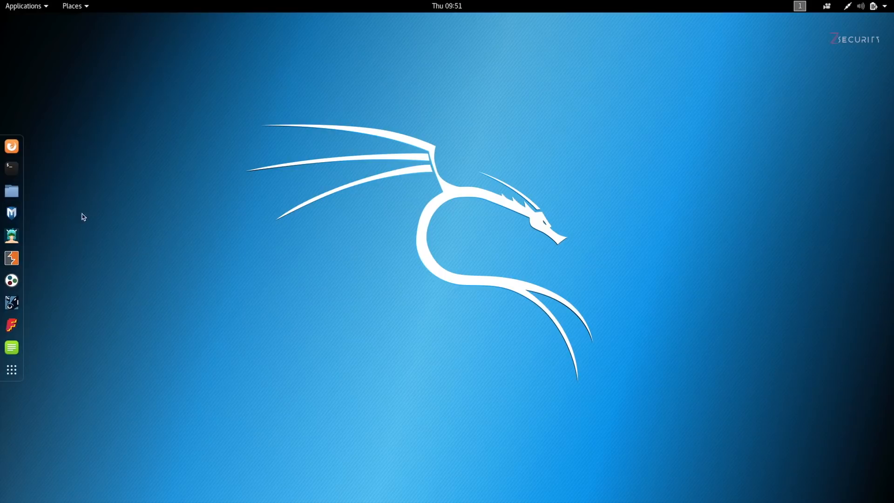
In a new terminal, list the network interfaces with ifconfig
click(11, 168)
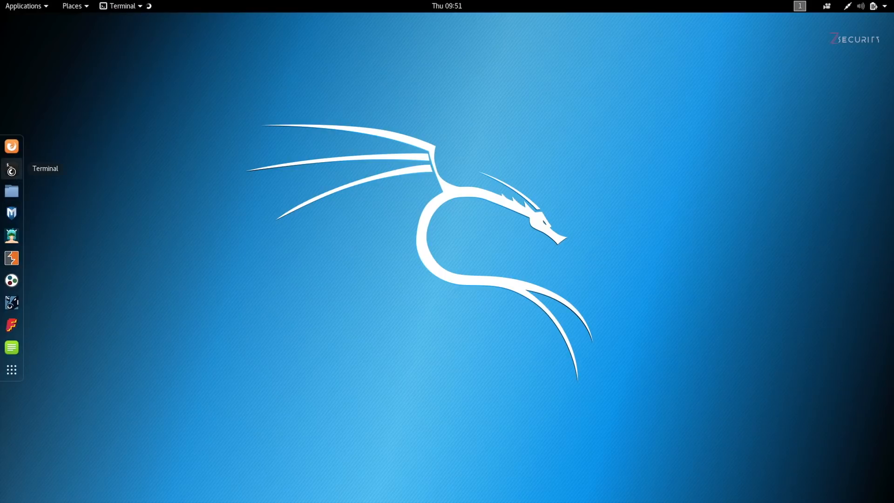
click(11, 166)
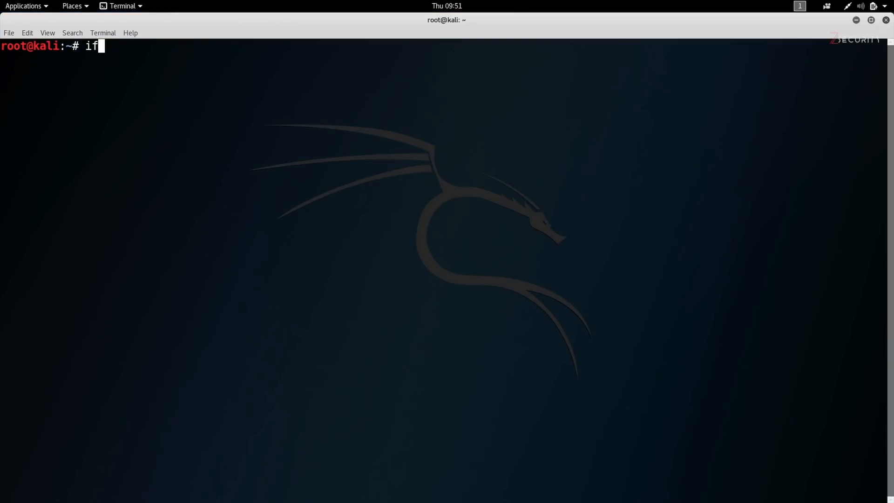
text(config)
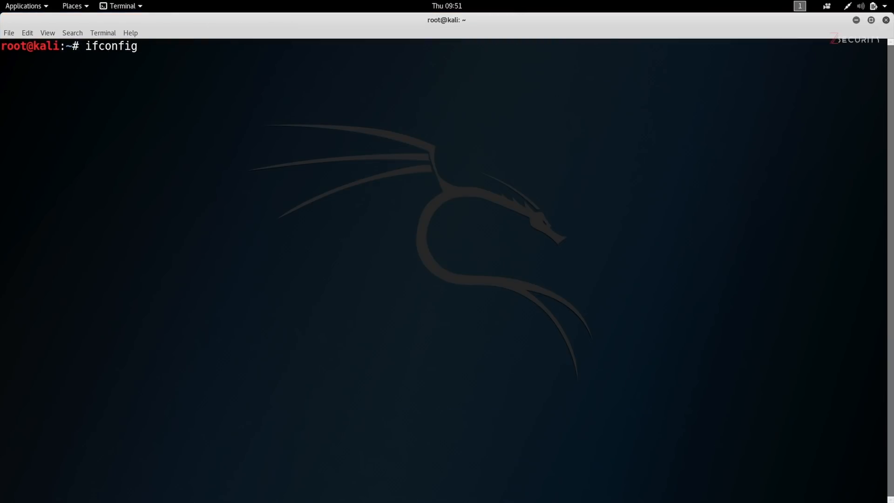
key(Return)
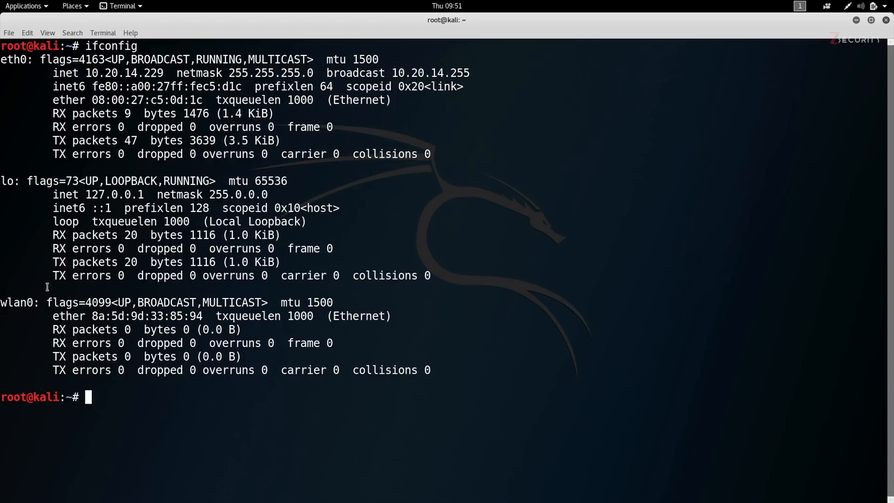
mouse_move(198, 278)
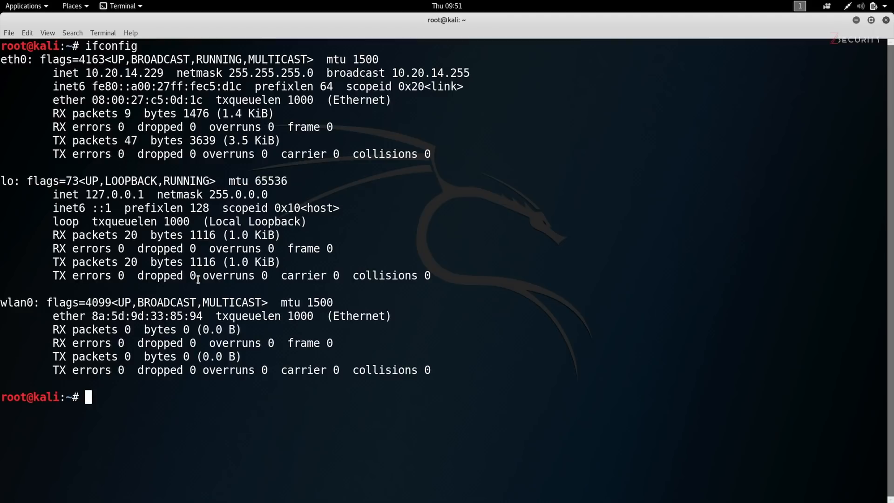
Take wlan0 down, kill conflicting processes with airmon-ng check kill, set monitor mode, and bring wlan0 up
text(ifconfig wlan0 down)
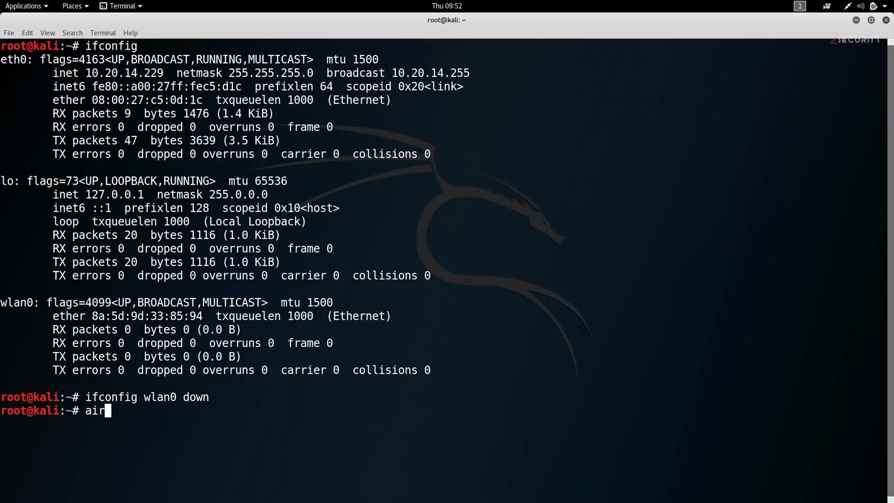
text(mon-ng check kill)
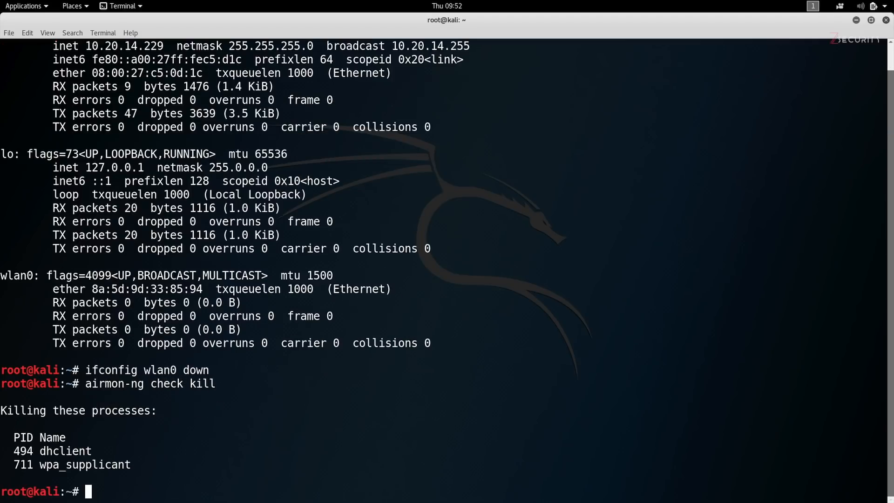
text(iwconfig wlan0 mode monitor)
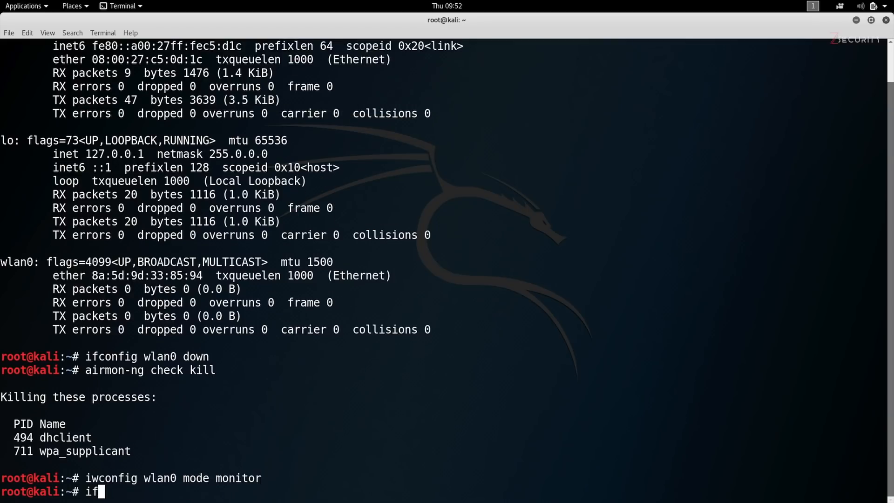
text(config wlan0 u)
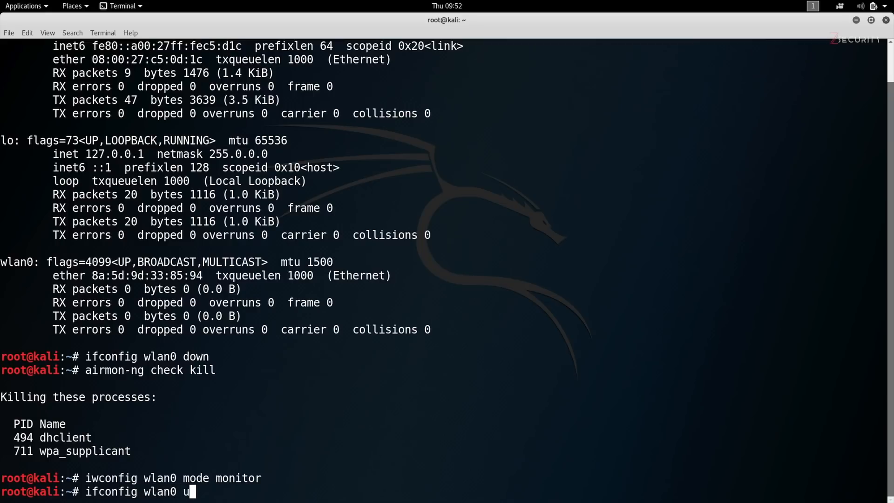
key(Return)
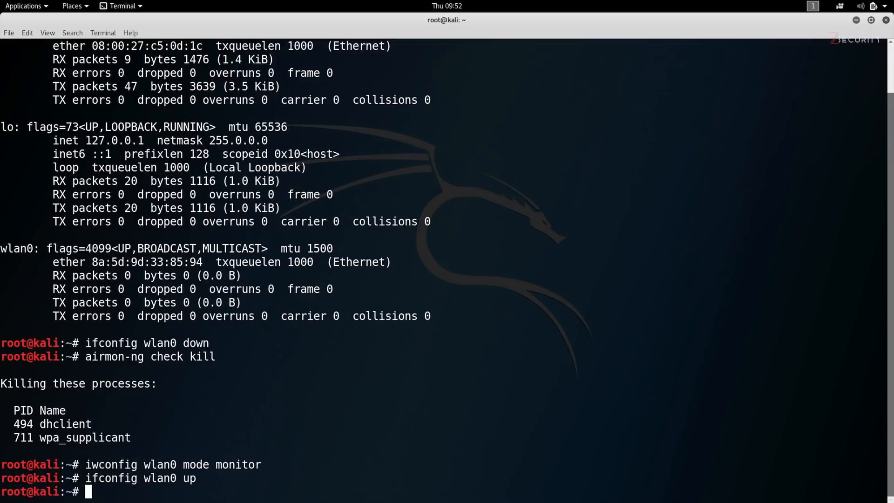
Capture nearby wireless networks with airodump-ng wlan0
text(a)
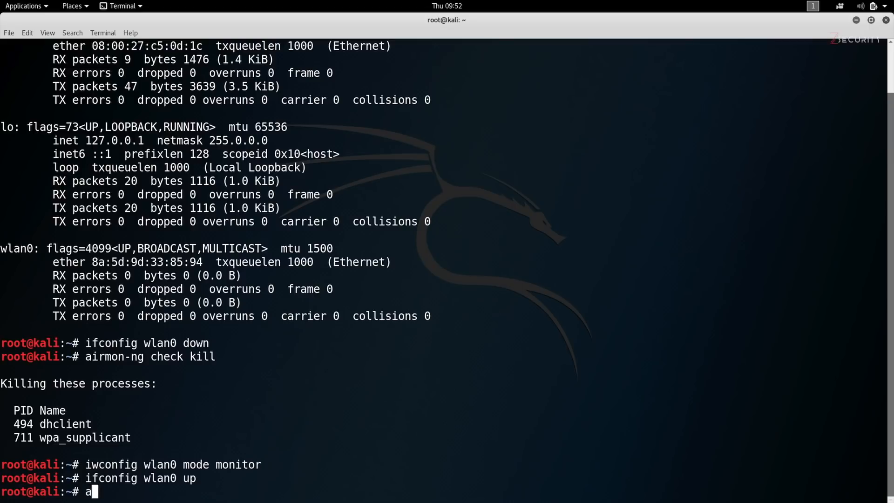
text(irodump-ng wl)
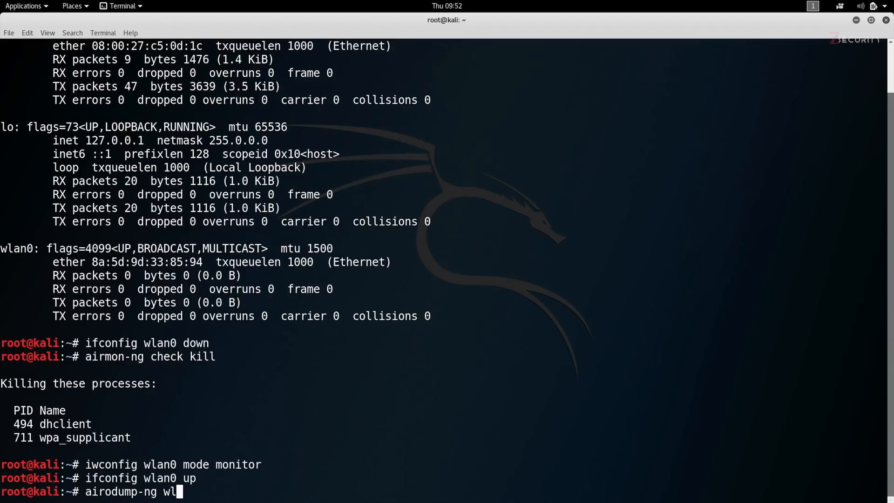
key(Return)
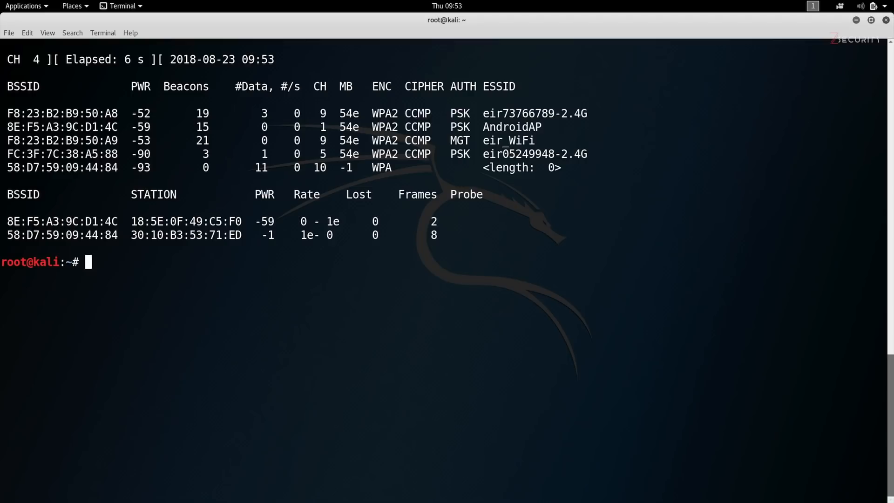
Run the aireplay-ng -9 wlan0 injection test, which reports injection is working
text(a)
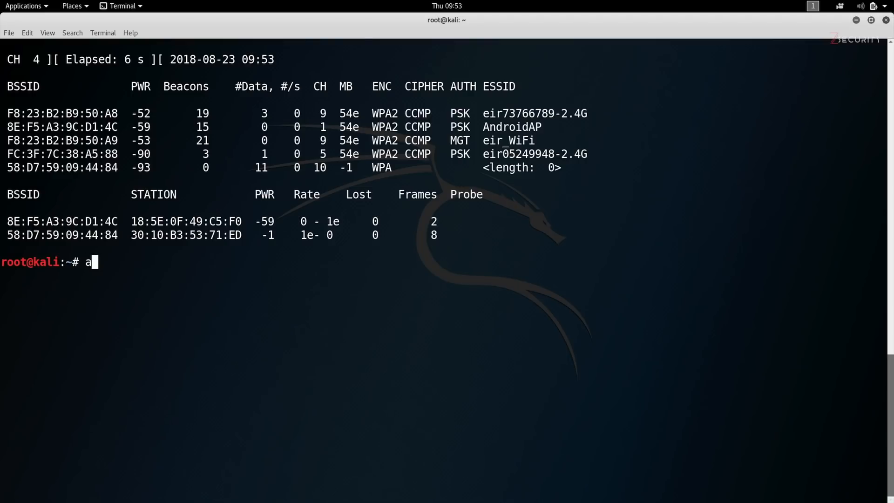
text(ireplay-ng)
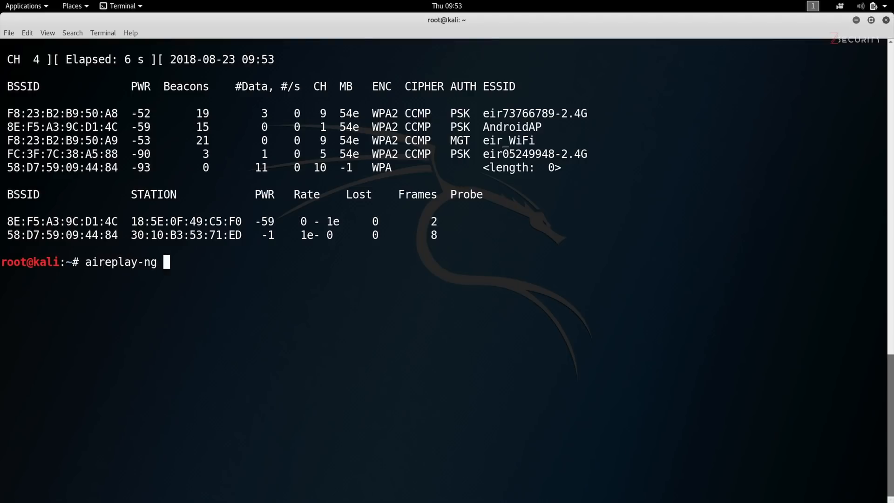
text(-9 wlan0)
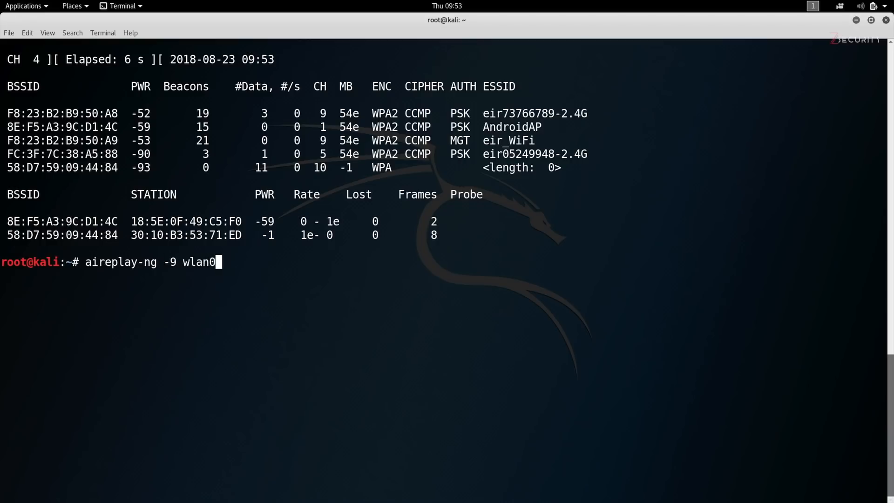
key(Return)
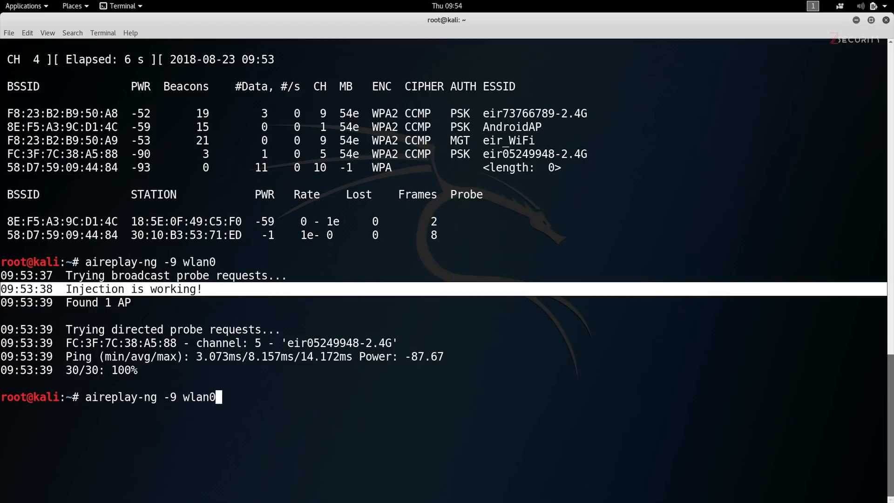
text(poweroff)
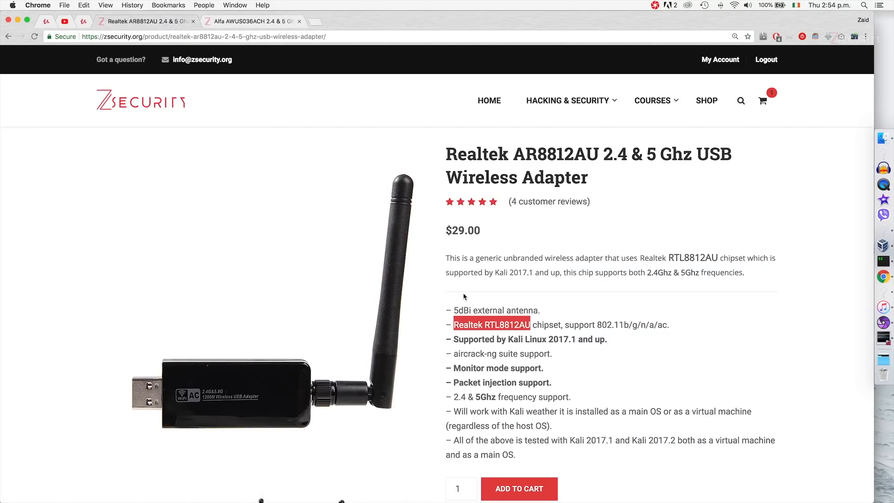
mouse_move(461, 295)
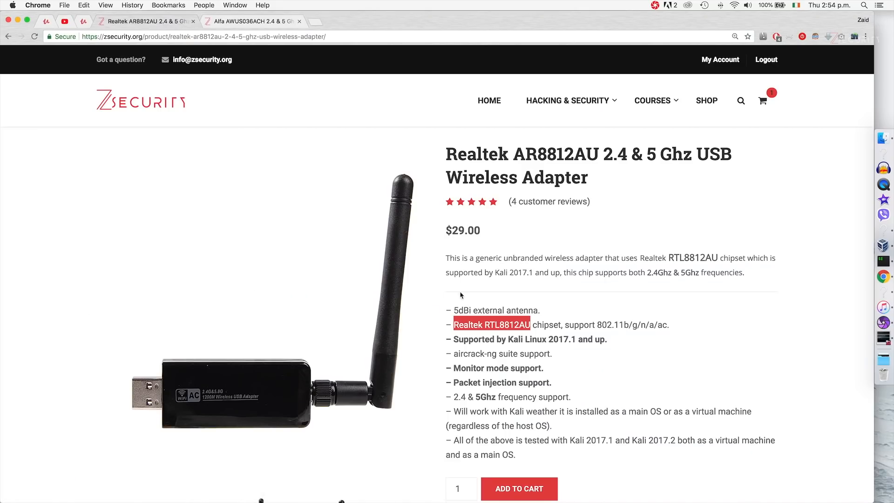
mouse_move(568, 325)
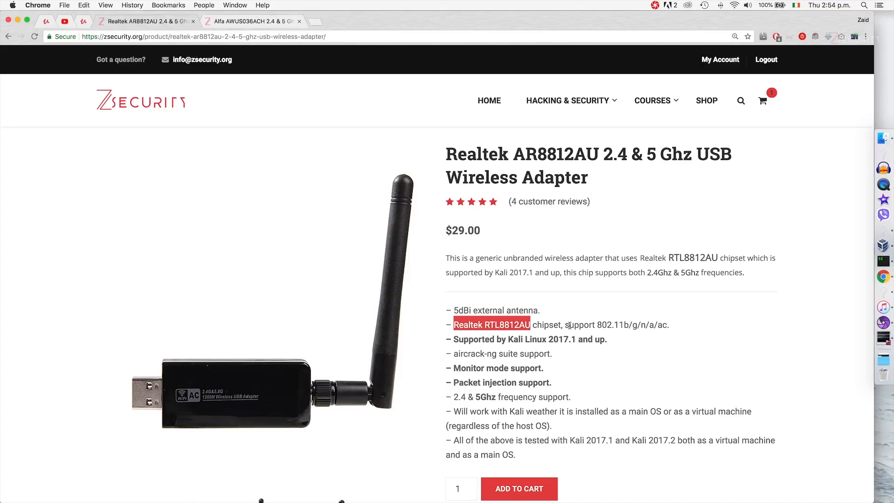
mouse_move(366, 126)
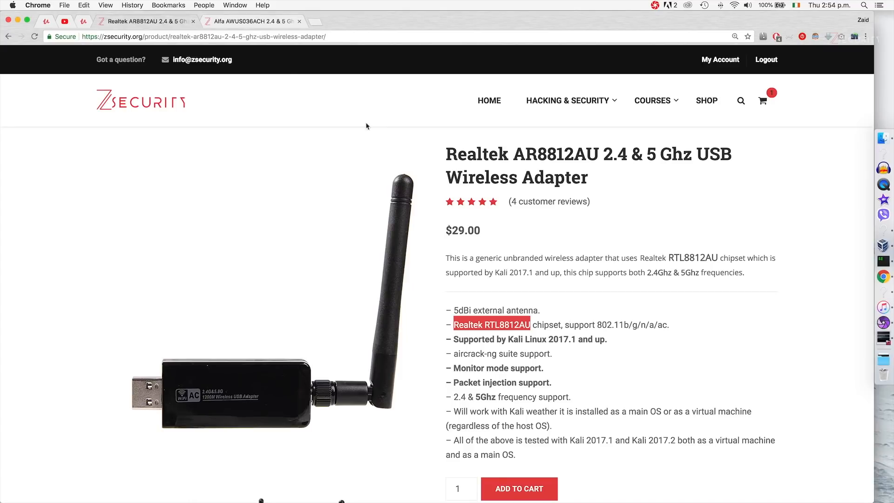
Bring the Alfa AWUS036ACH adapter product page back to the front in Chrome
click(251, 22)
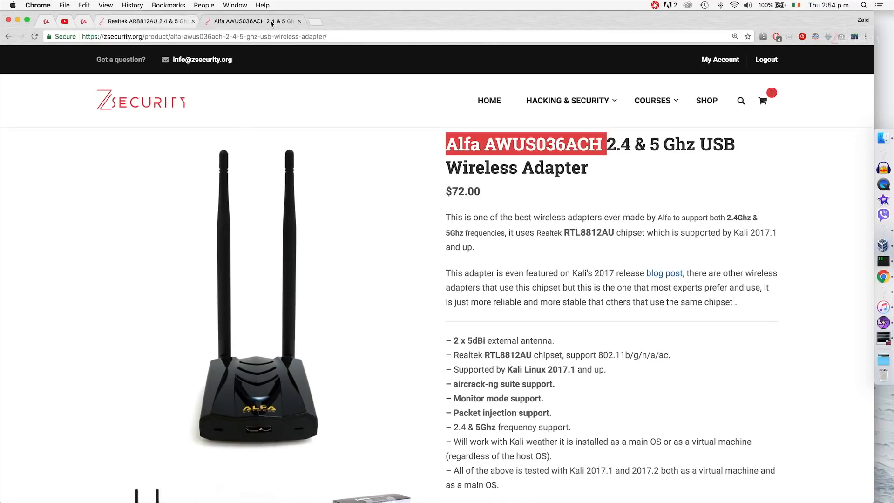
mouse_move(369, 245)
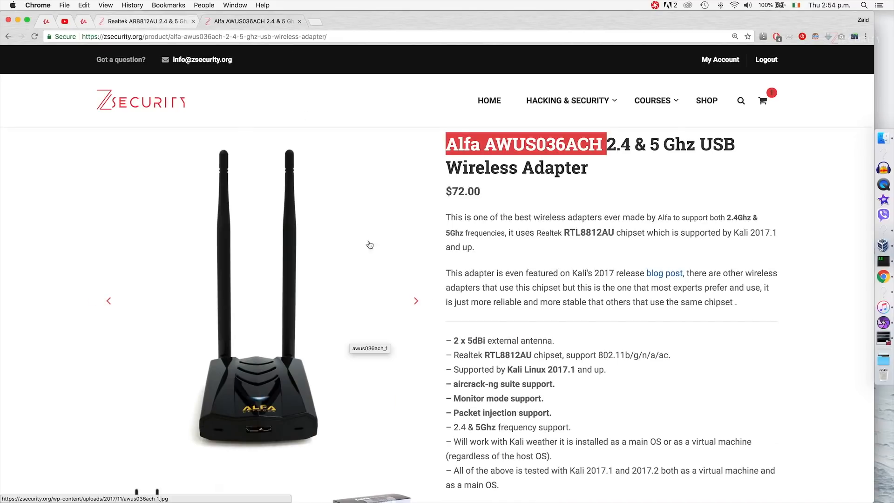
mouse_move(636, 201)
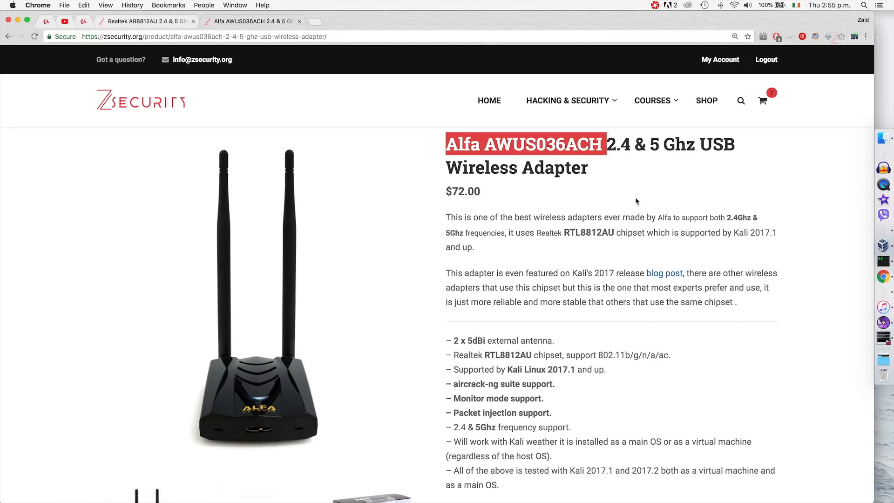